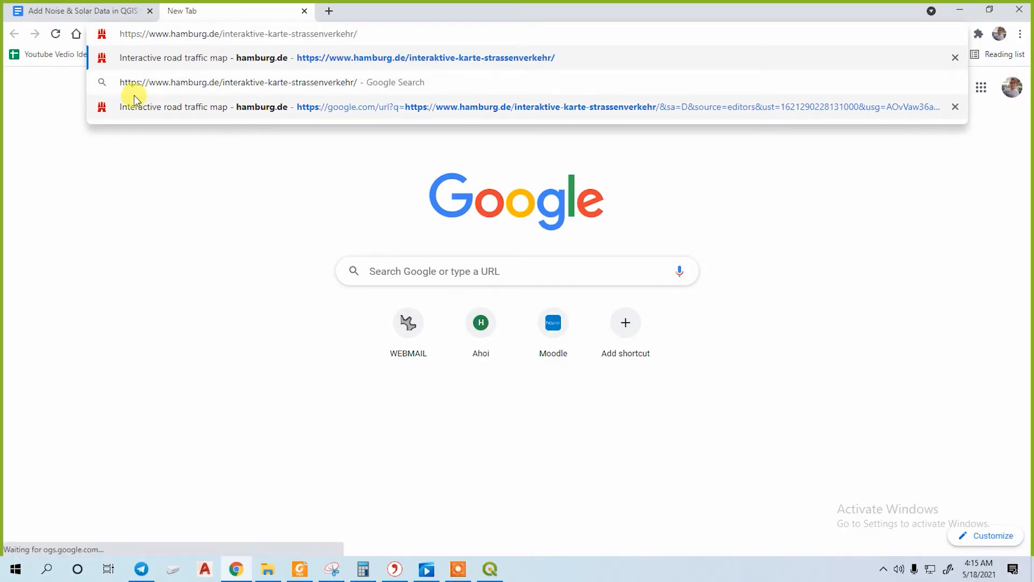
mouse_move(357, 33)
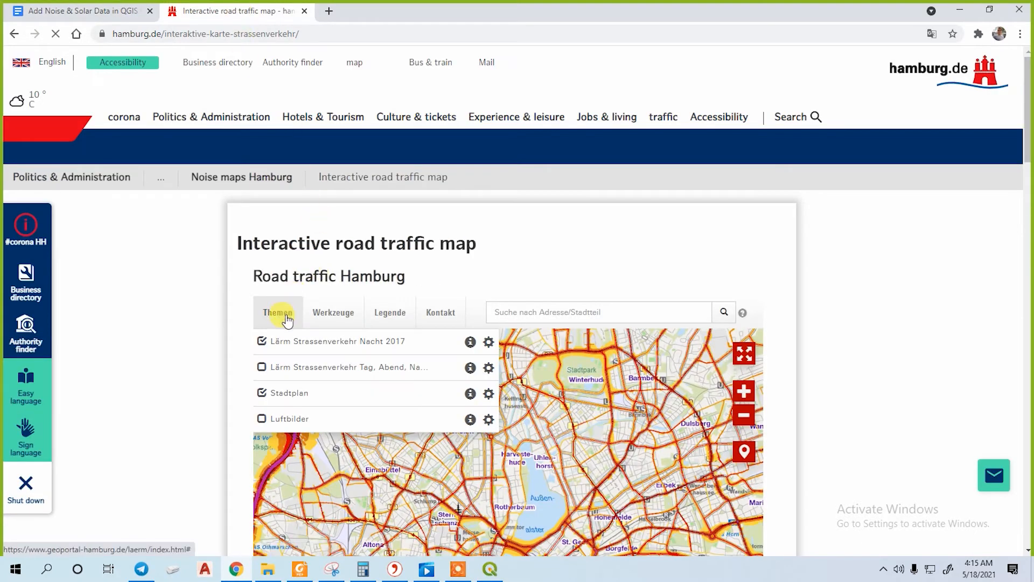
mouse_move(279, 330)
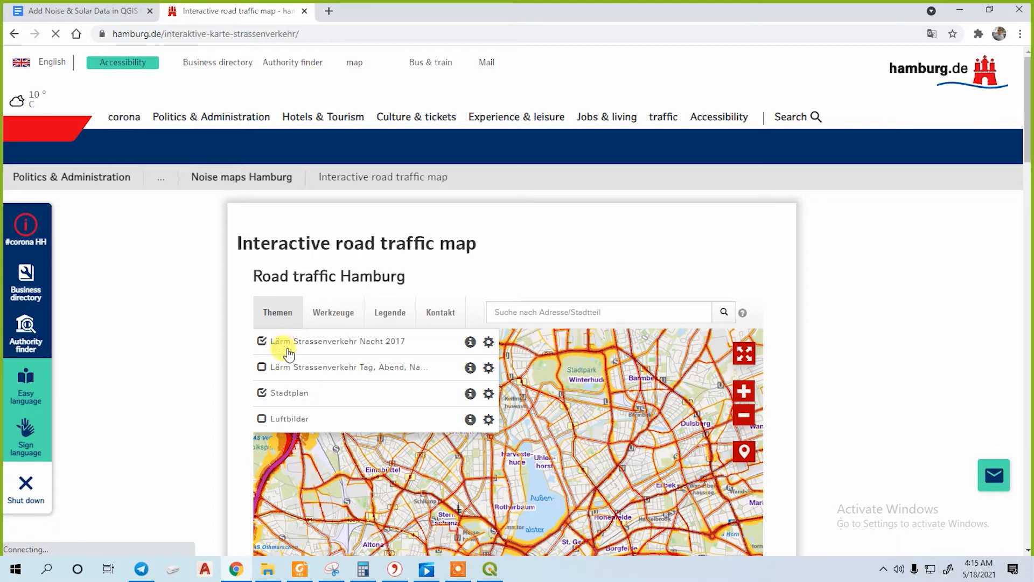
mouse_move(376, 355)
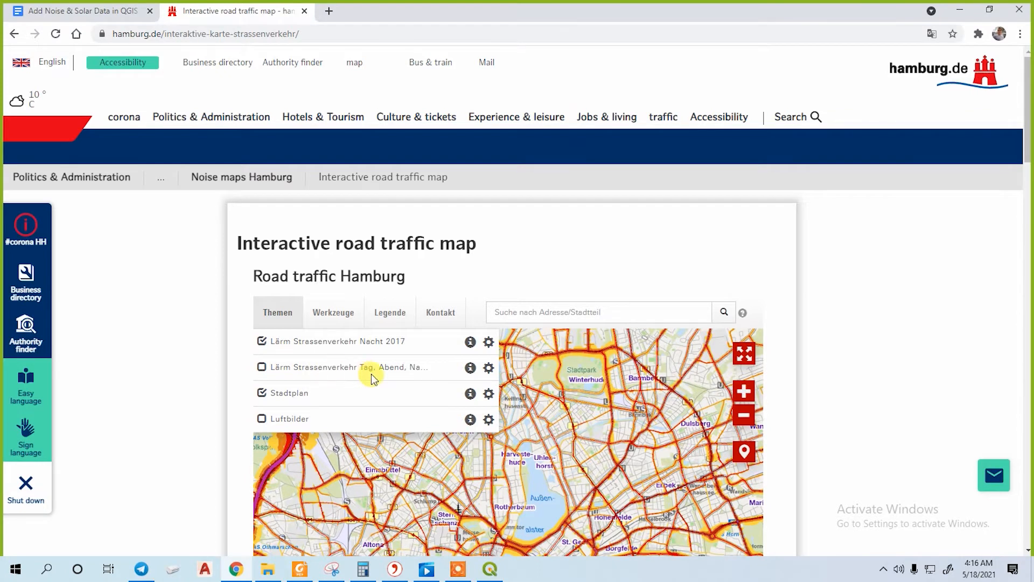
mouse_move(412, 342)
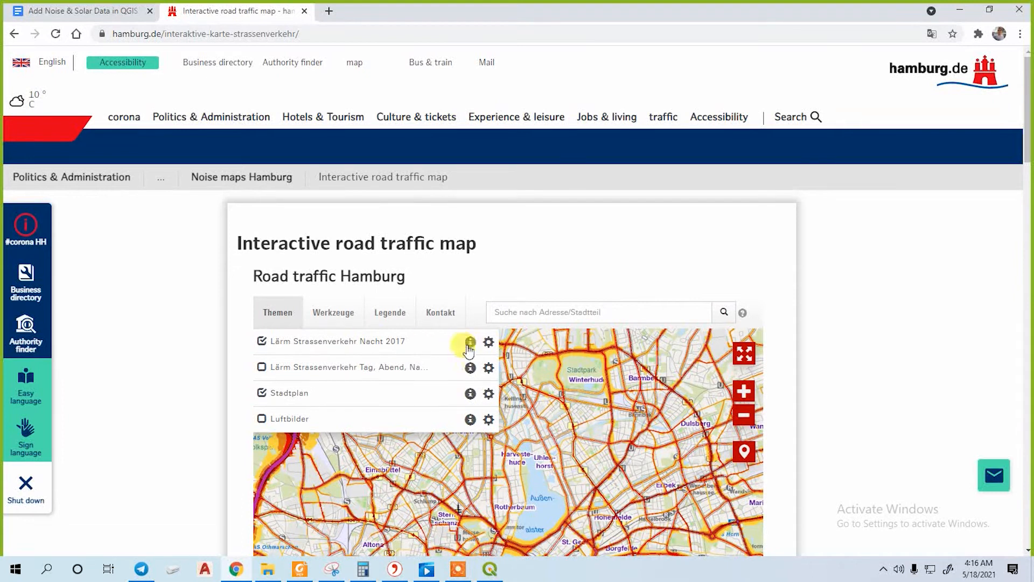
mouse_move(470, 341)
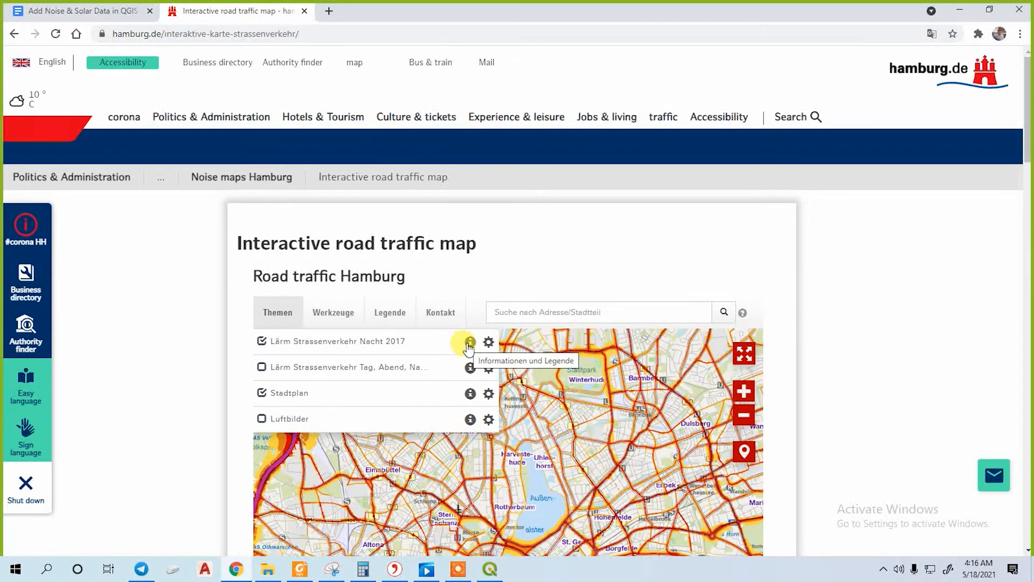
mouse_move(470, 347)
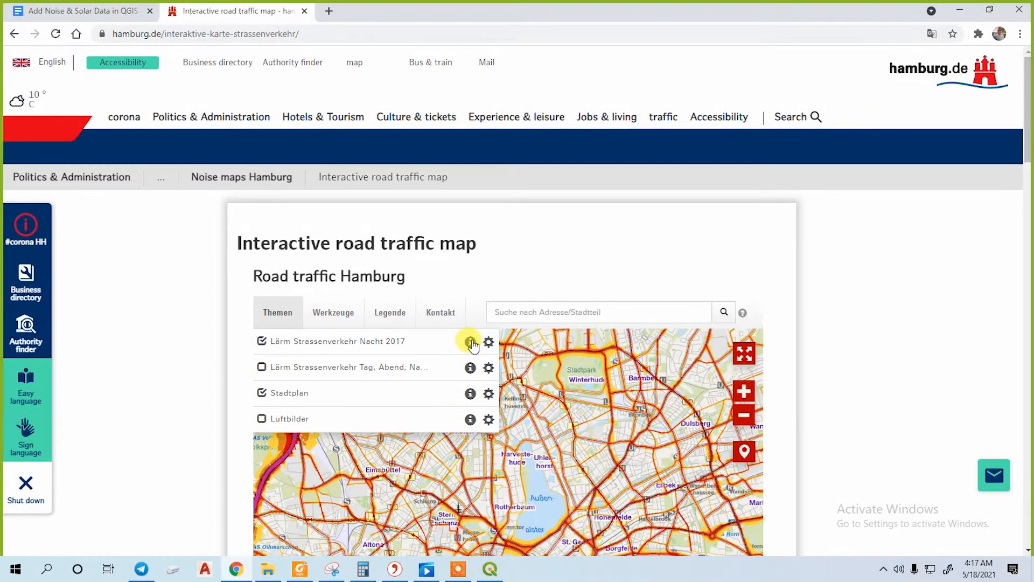
mouse_move(470, 341)
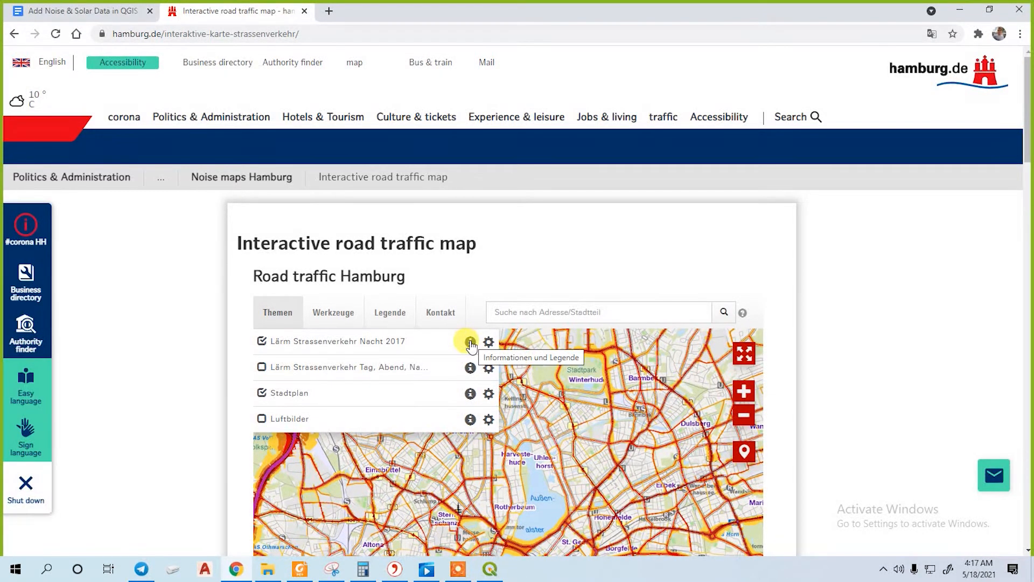
- Show the info and legend for Lärm Strassenverkehr Nacht 2017, scrolled to its WMS address
click(469, 341)
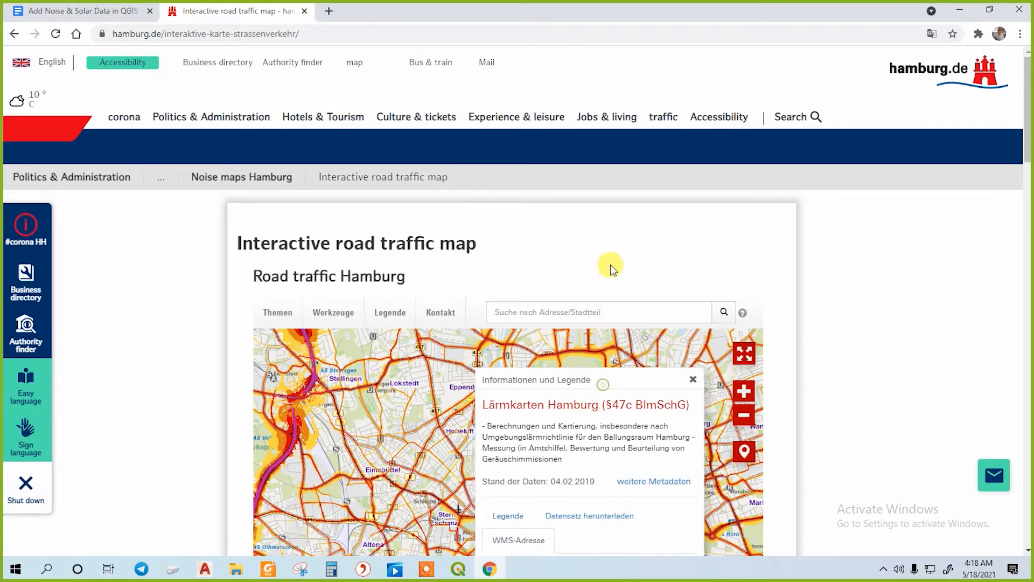
scroll(down, 3)
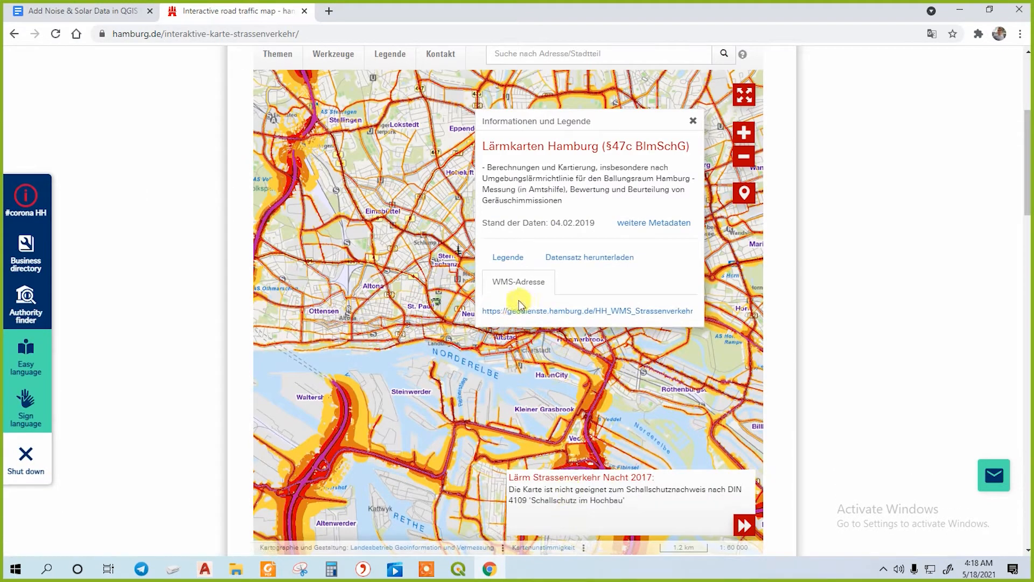
mouse_move(556, 311)
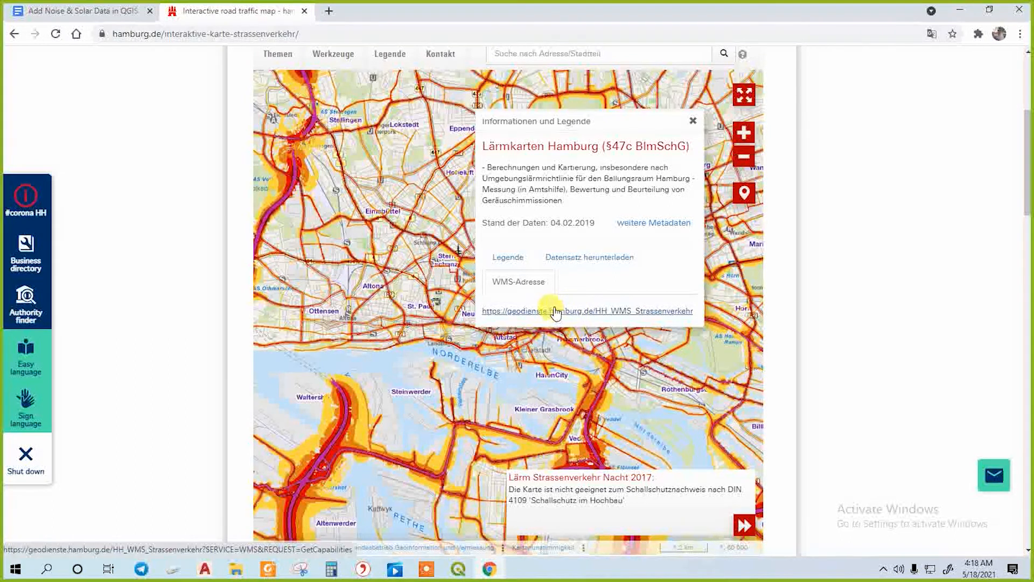
- Open the noise-map WMS GetCapabilities XML in a new Chrome tab
click(587, 311)
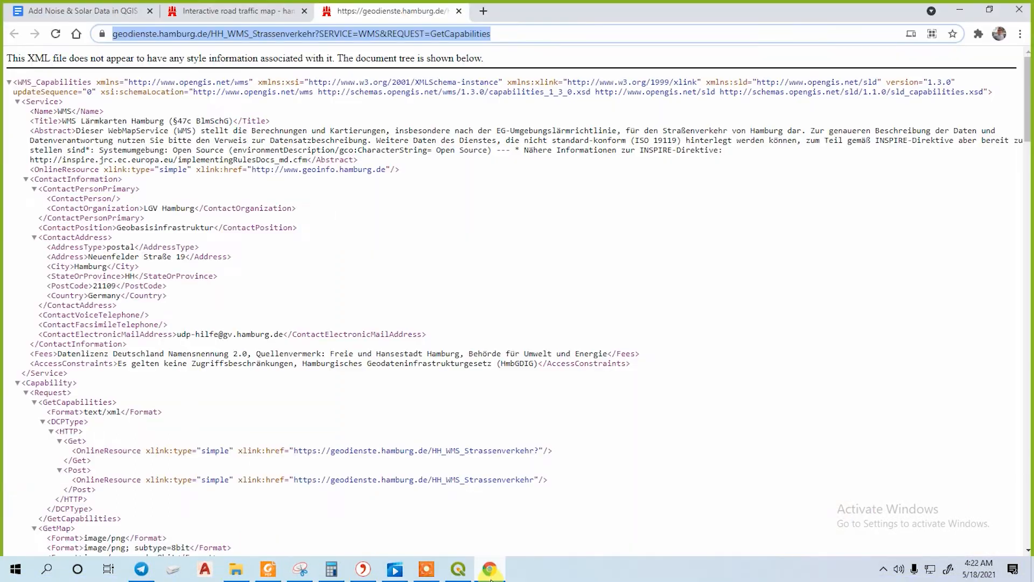
mouse_move(508, 80)
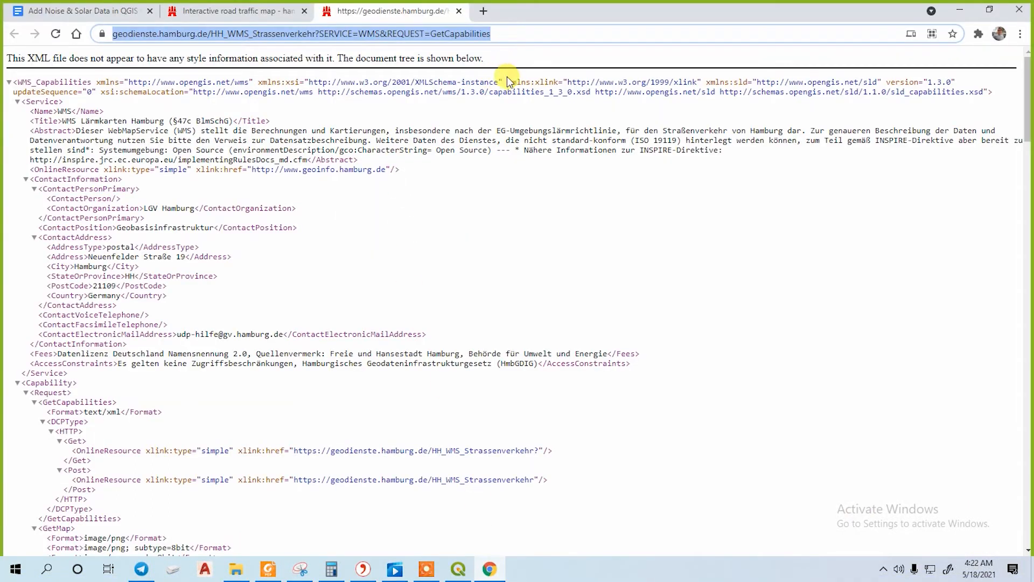
mouse_move(442, 521)
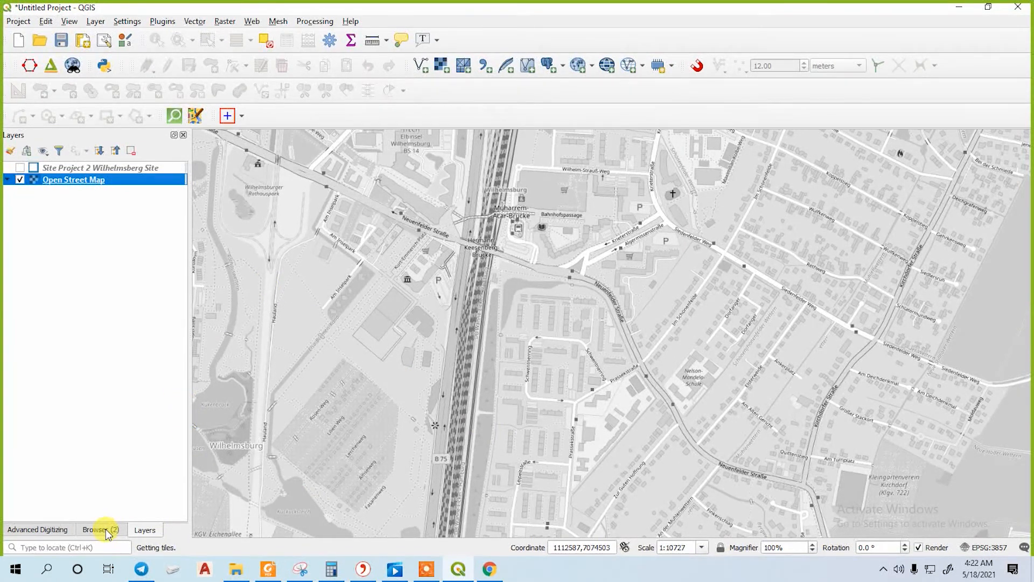
- Bring up the new-connection option for WMS/WMTS in QGIS's Browser panel
click(97, 529)
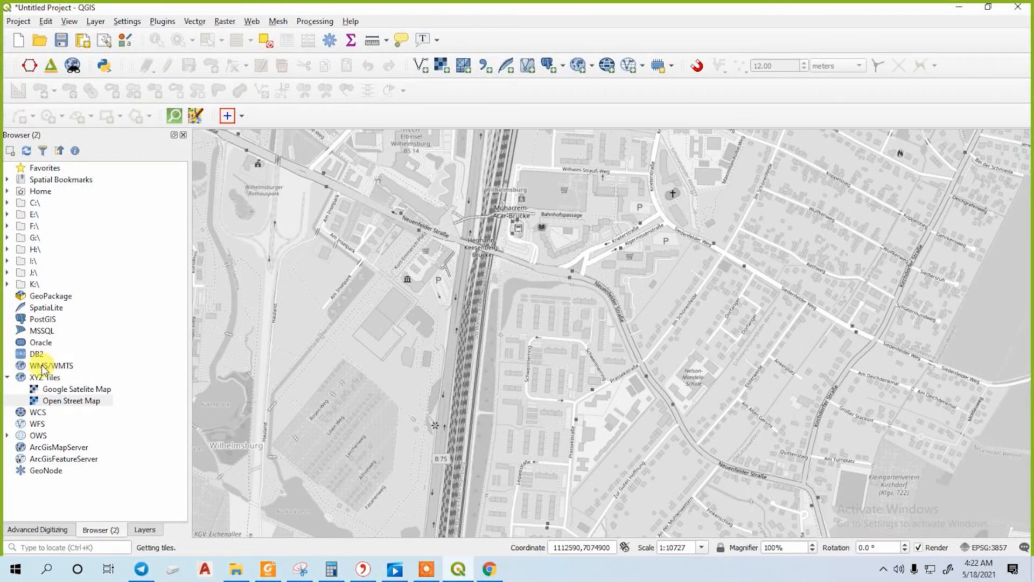
click(51, 366)
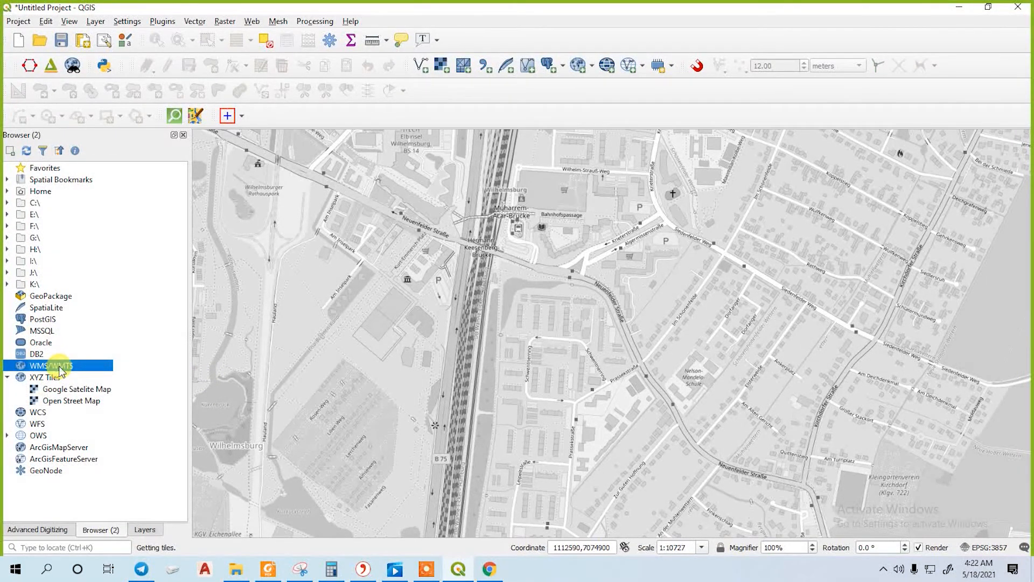
right_click(51, 366)
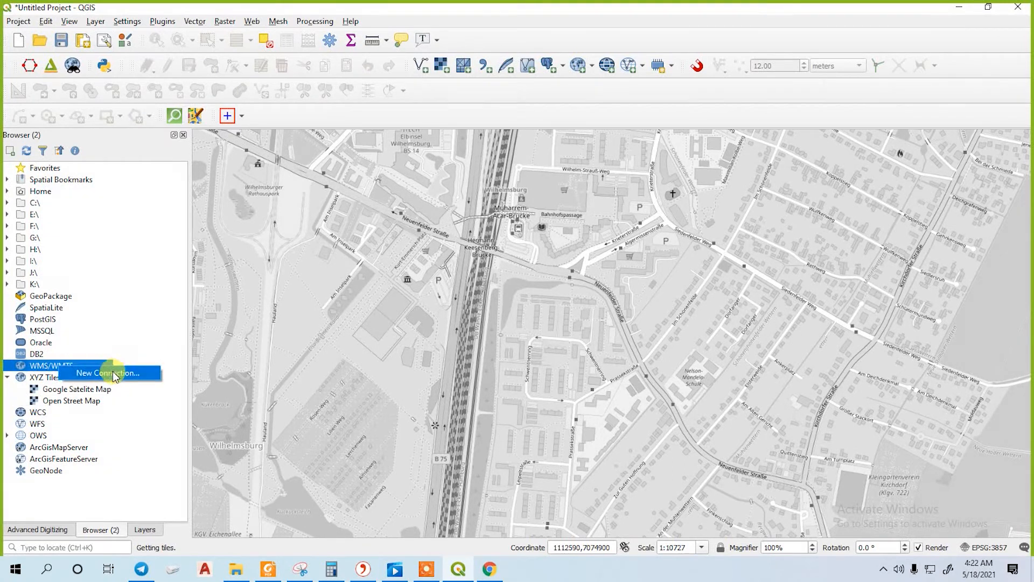
- Create a WMS/WMTS connection 'Noise Map' using the pasted Hamburg noise WMS URL
click(107, 373)
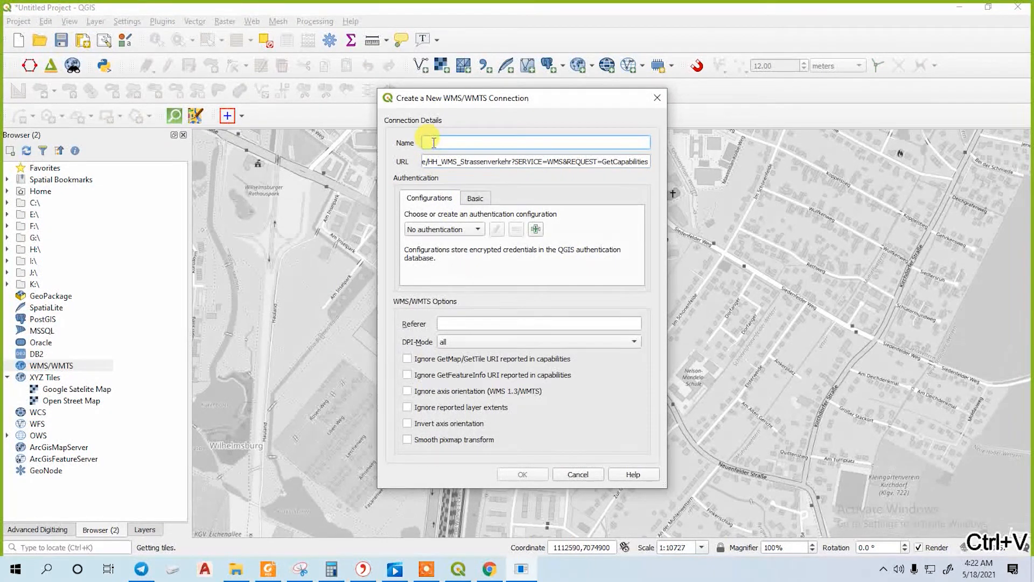
text(Noise Ma)
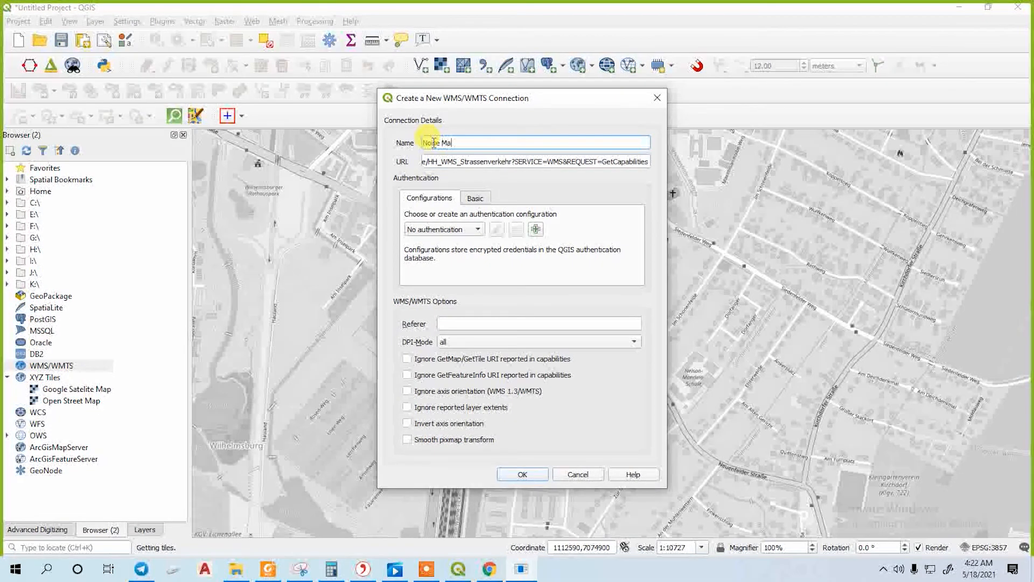
click(522, 473)
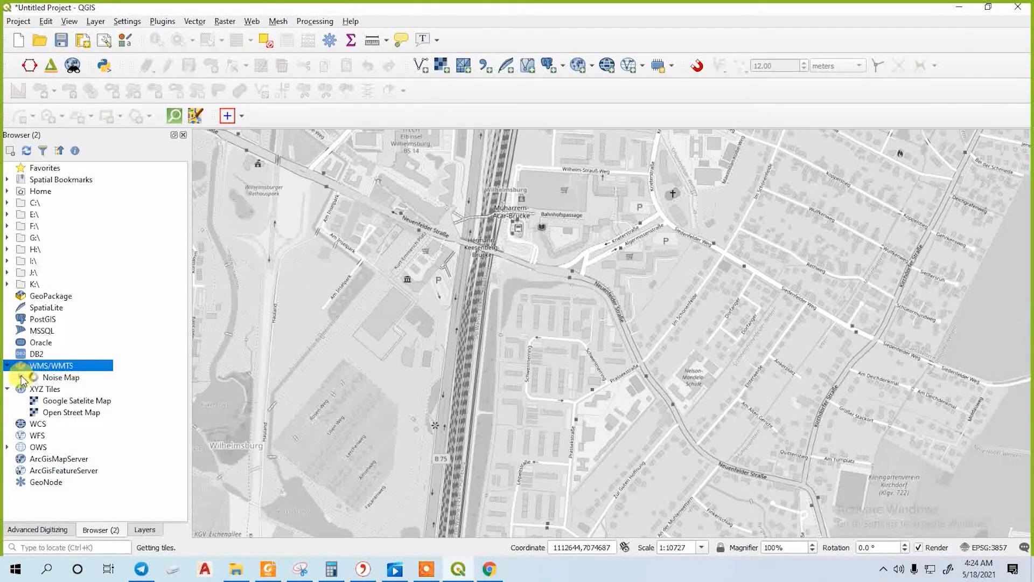
- Expand Noise Map and Lärmkarten Hamburg to browse the Straßenverkehr Nacht 2017 and day-evening-night layers
click(20, 380)
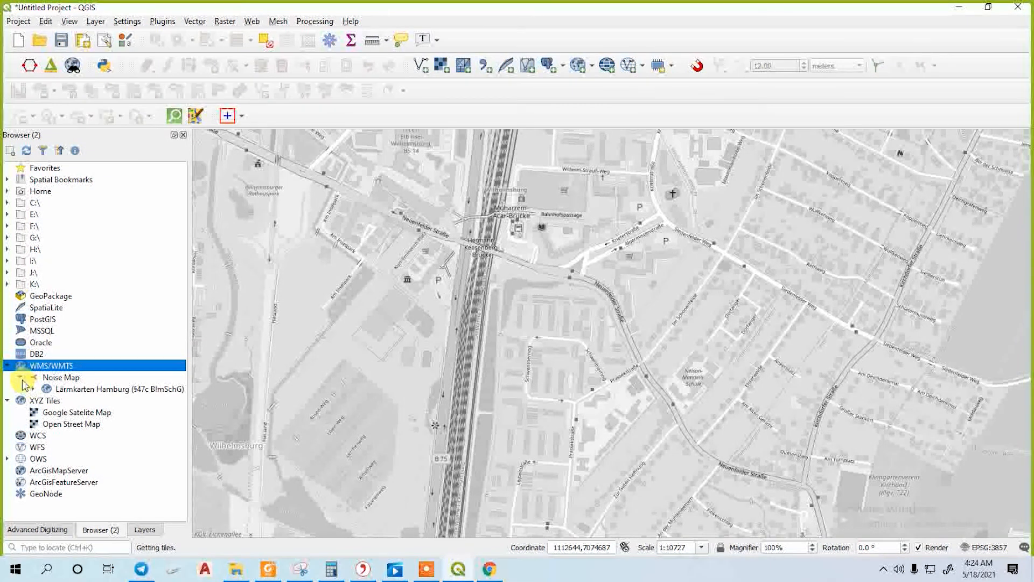
click(31, 389)
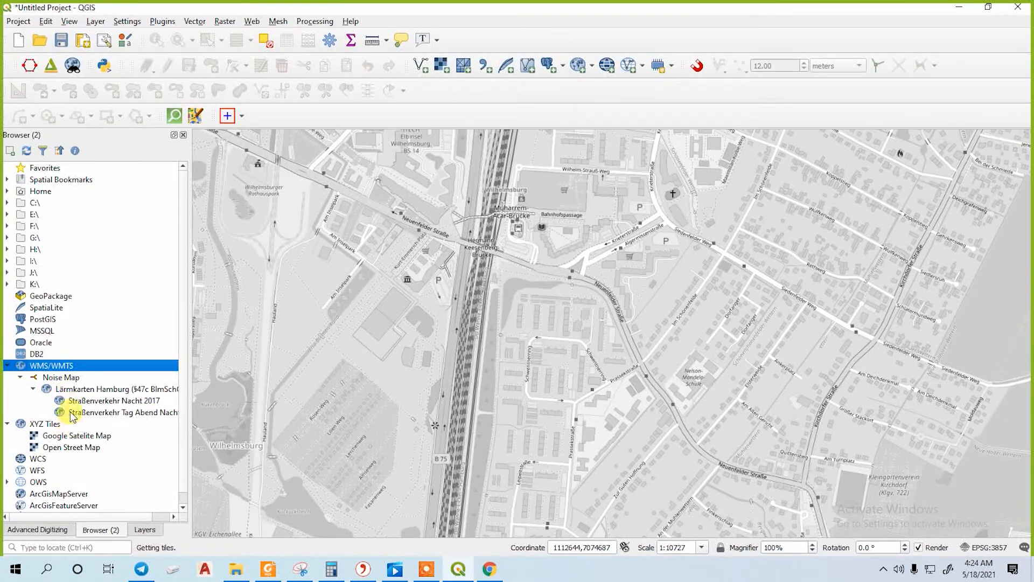
mouse_move(100, 401)
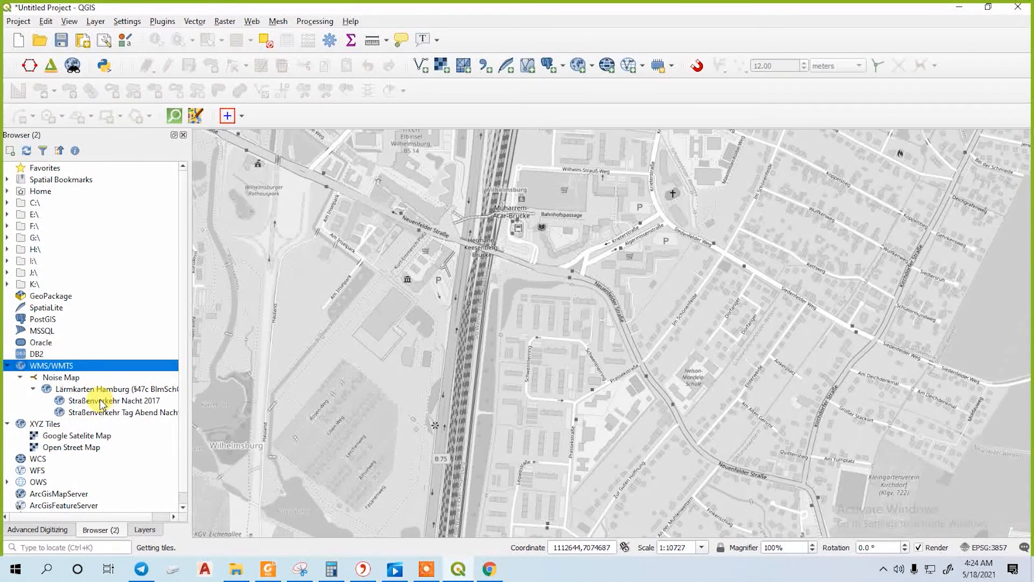
click(108, 400)
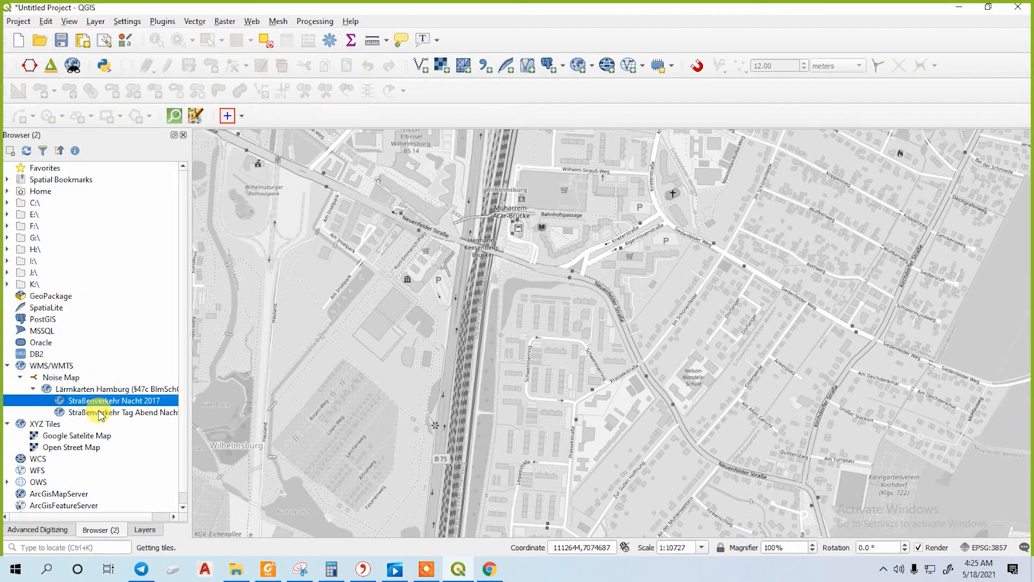
click(122, 411)
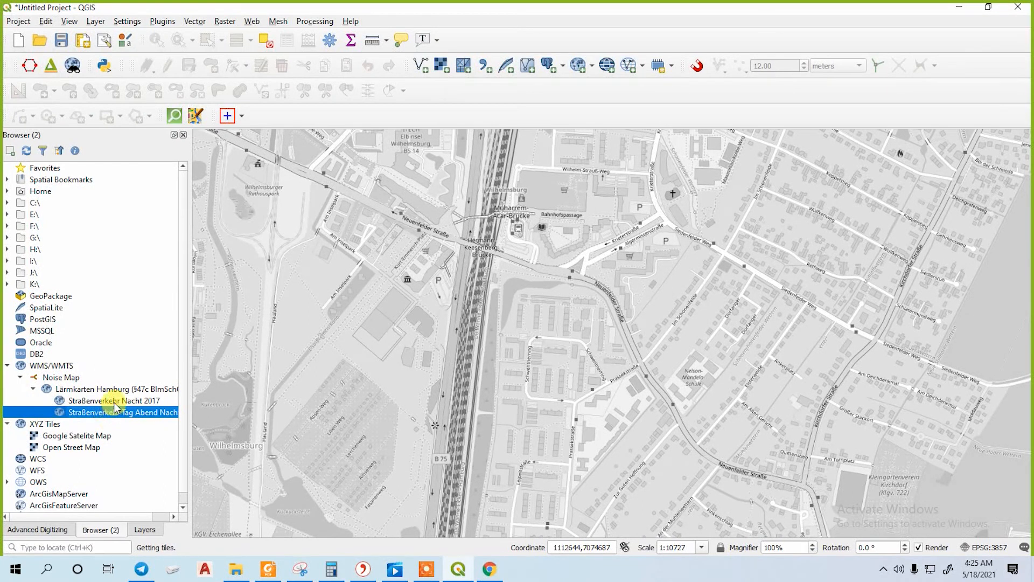
click(115, 401)
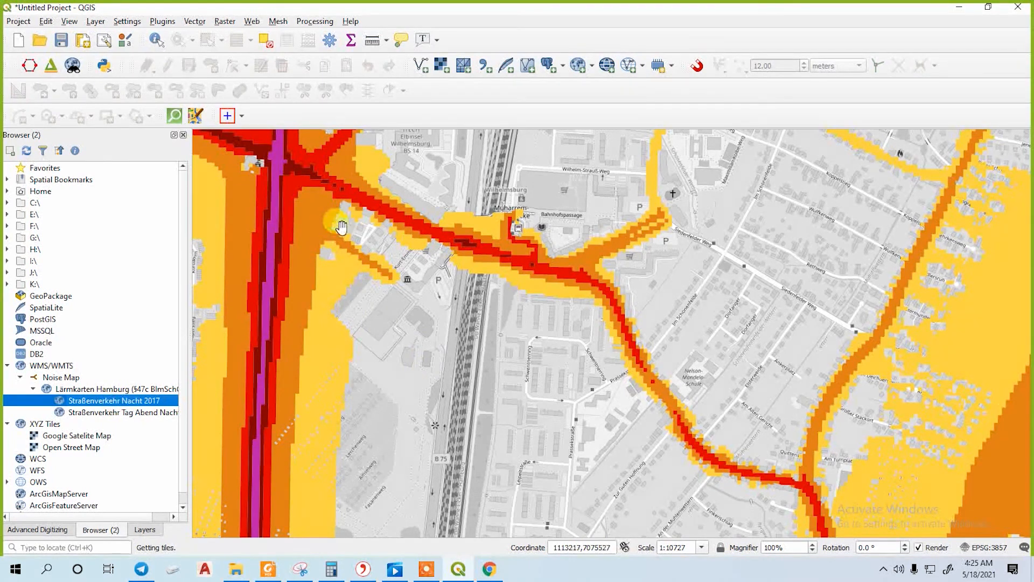
- Show the Layers panel with the night noise layer's dB(A) legend above OpenStreetMap
click(145, 529)
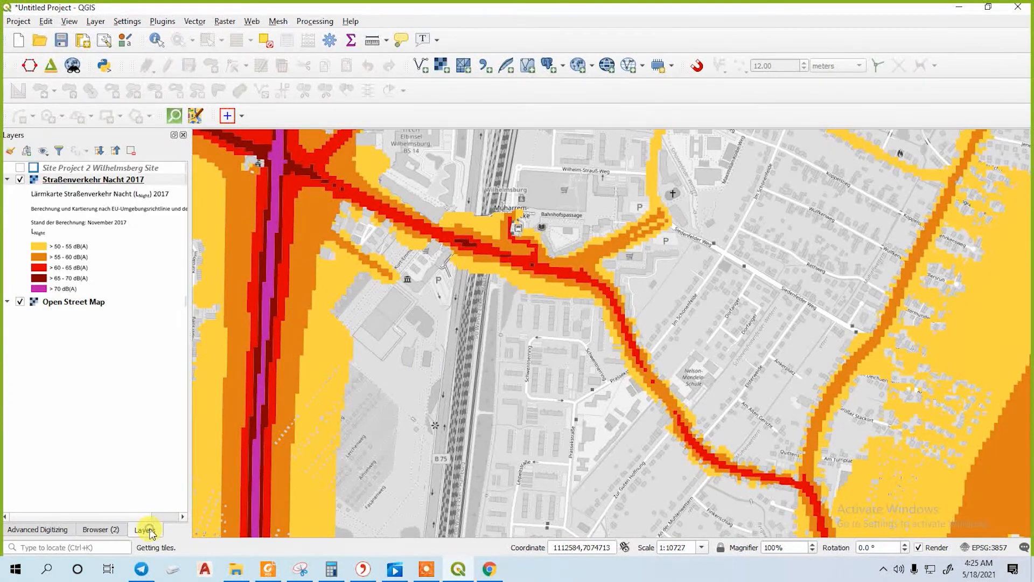